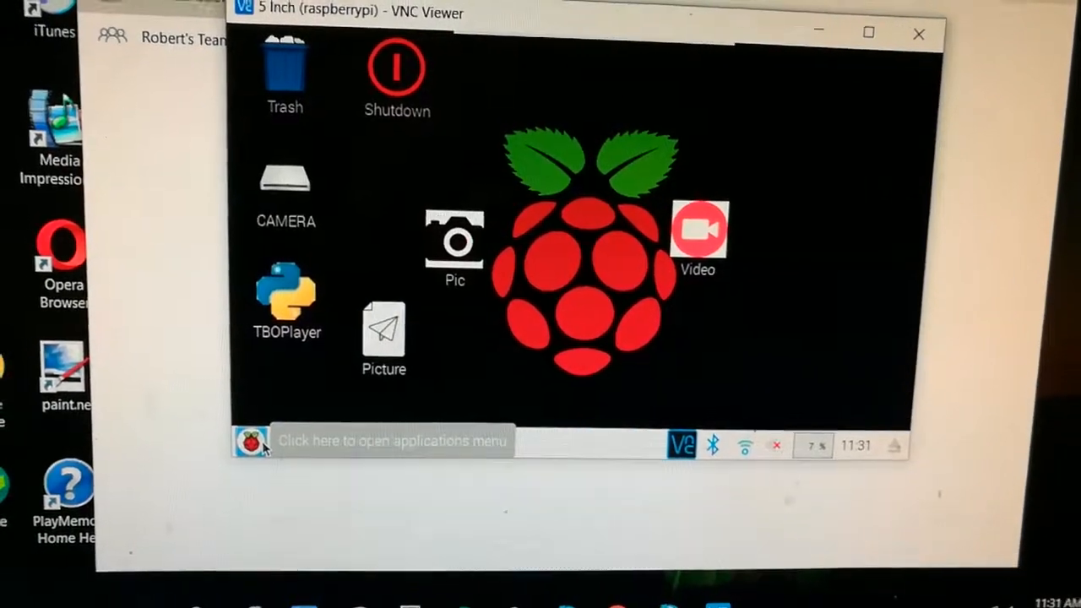
# Launch the file manager from the Pi taskbar, showing the home folder.
pyautogui.click(250, 439)
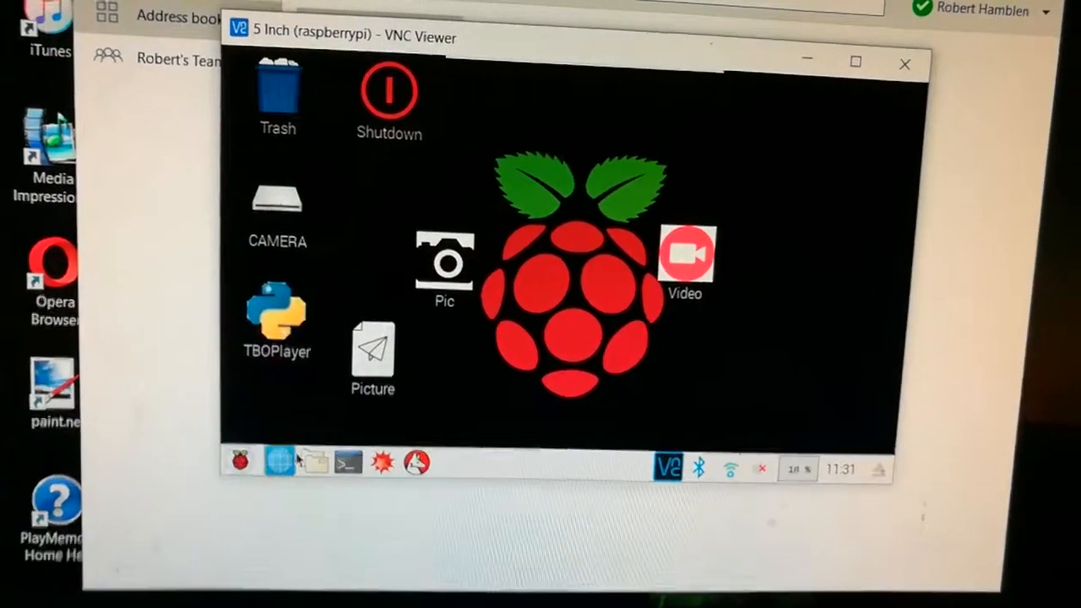
pyautogui.click(278, 461)
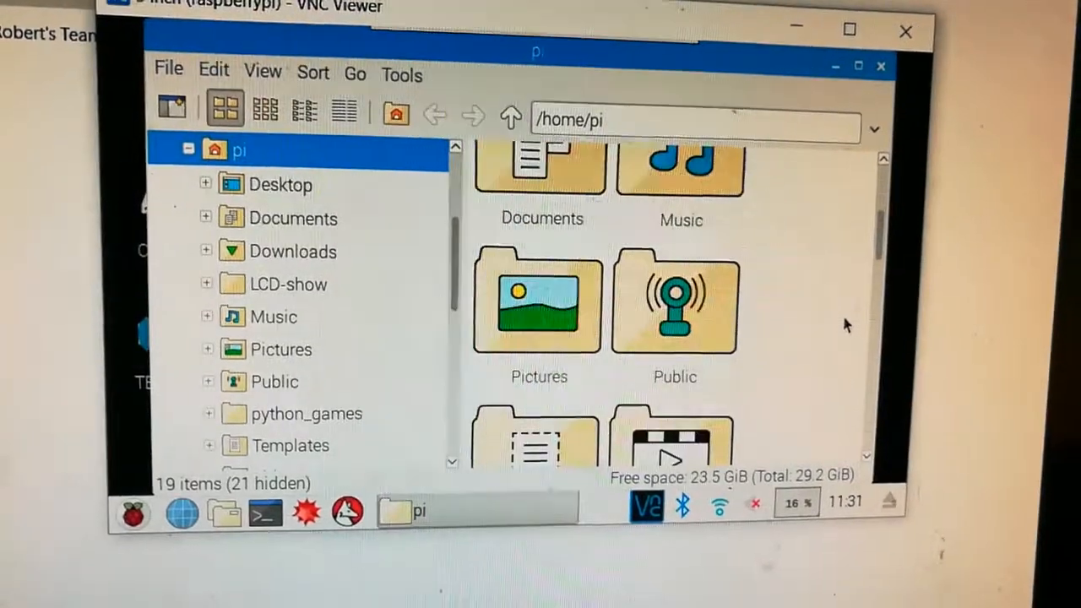
# Scroll /home/pi to find camera.py and pic.py, then close the file manager.
pyautogui.scroll(-3)
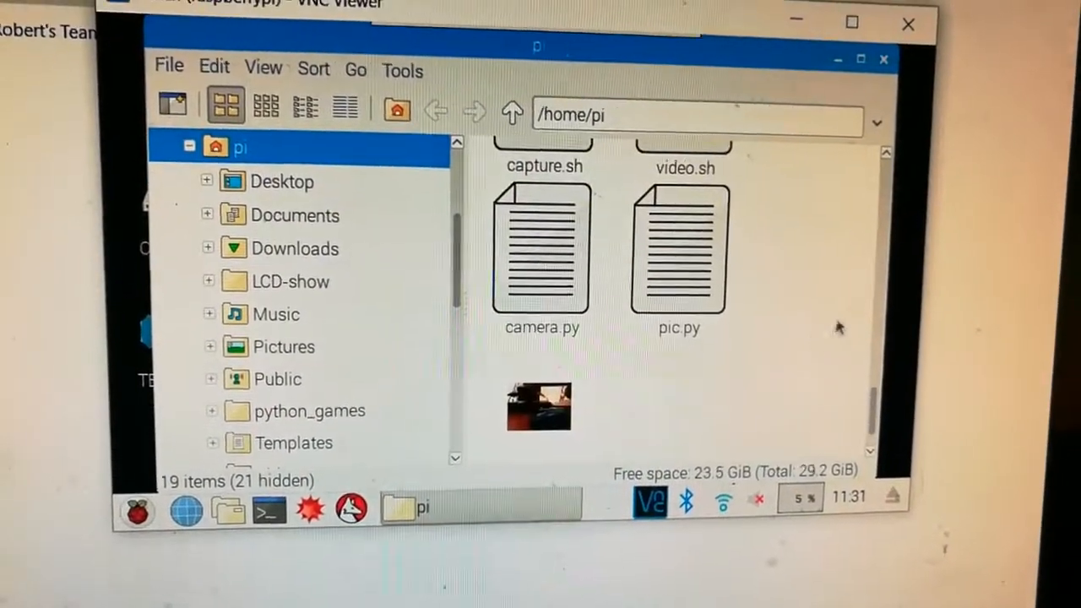
pyautogui.click(678, 253)
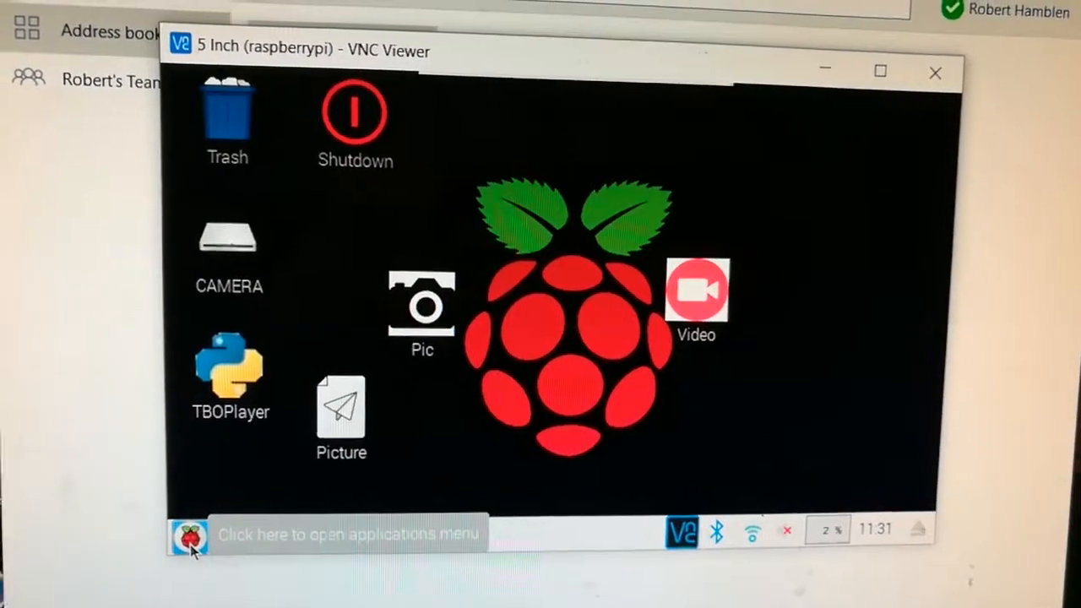
# Launch Python 3 IDLE from the Raspberry menu and show its File menu.
pyautogui.click(189, 533)
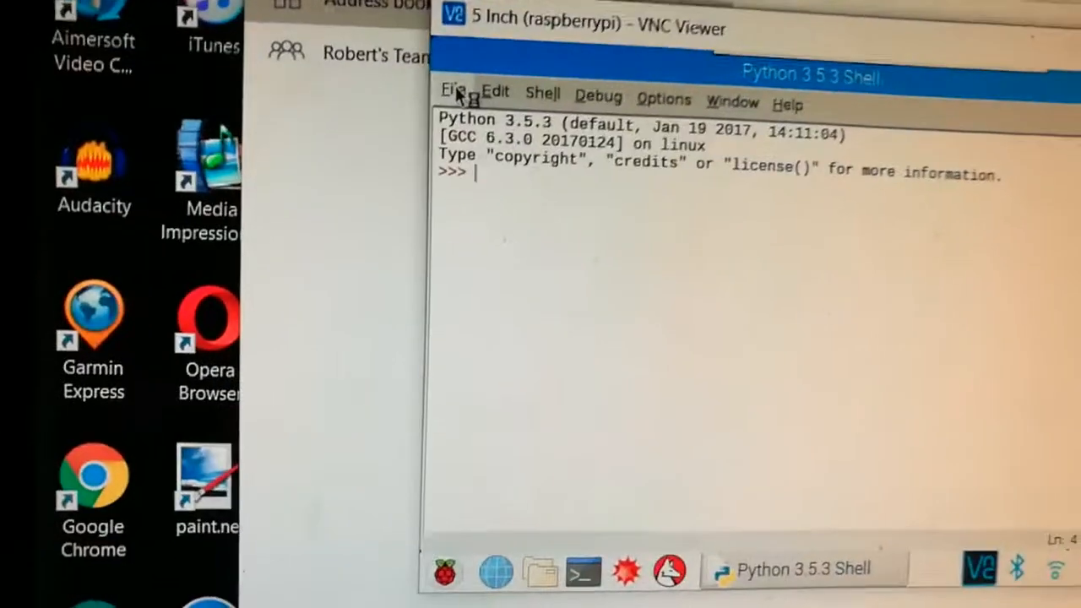
pyautogui.click(453, 91)
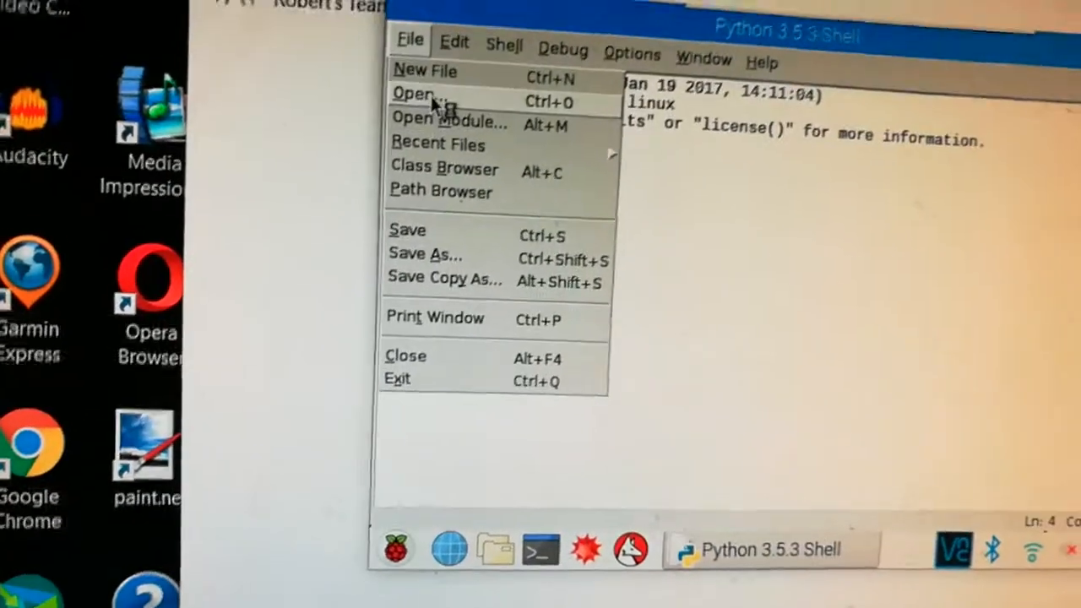
# Open pic.py from /home/pi through IDLE's Open dialog.
pyautogui.click(412, 93)
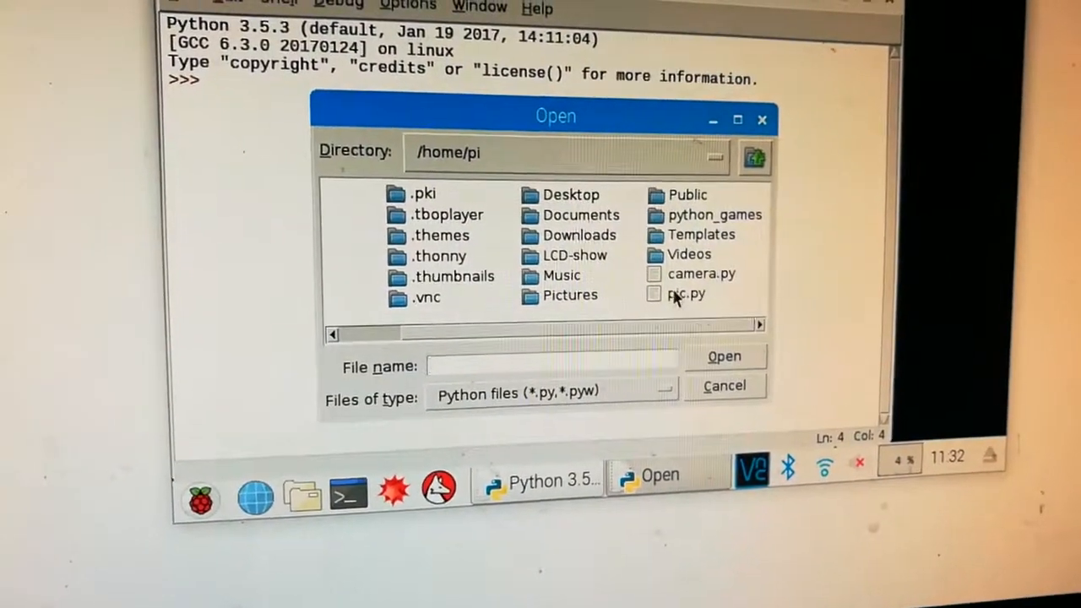
pyautogui.click(687, 294)
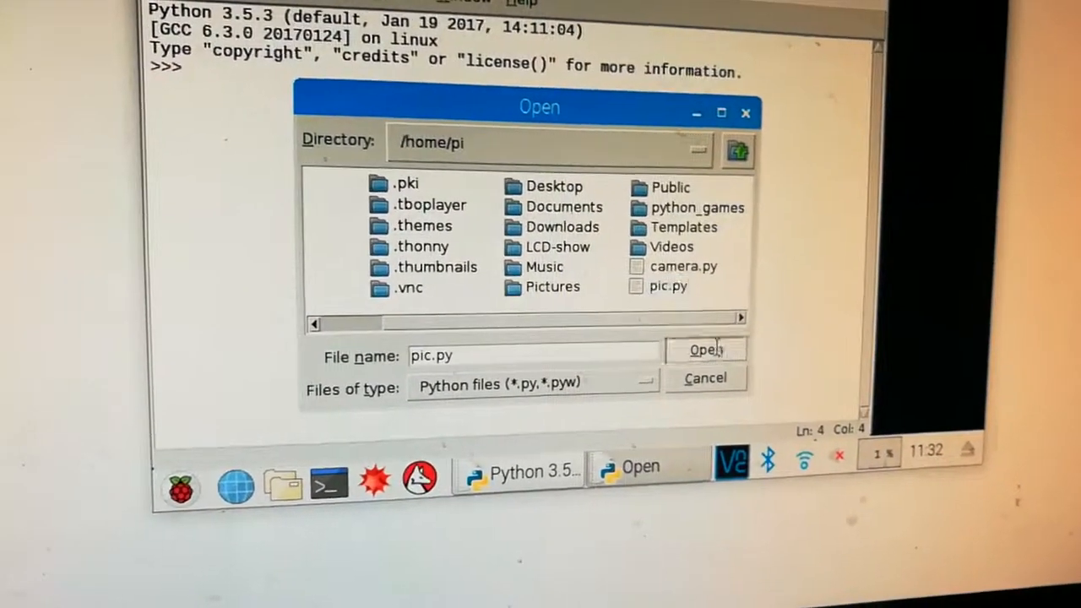
pyautogui.click(706, 350)
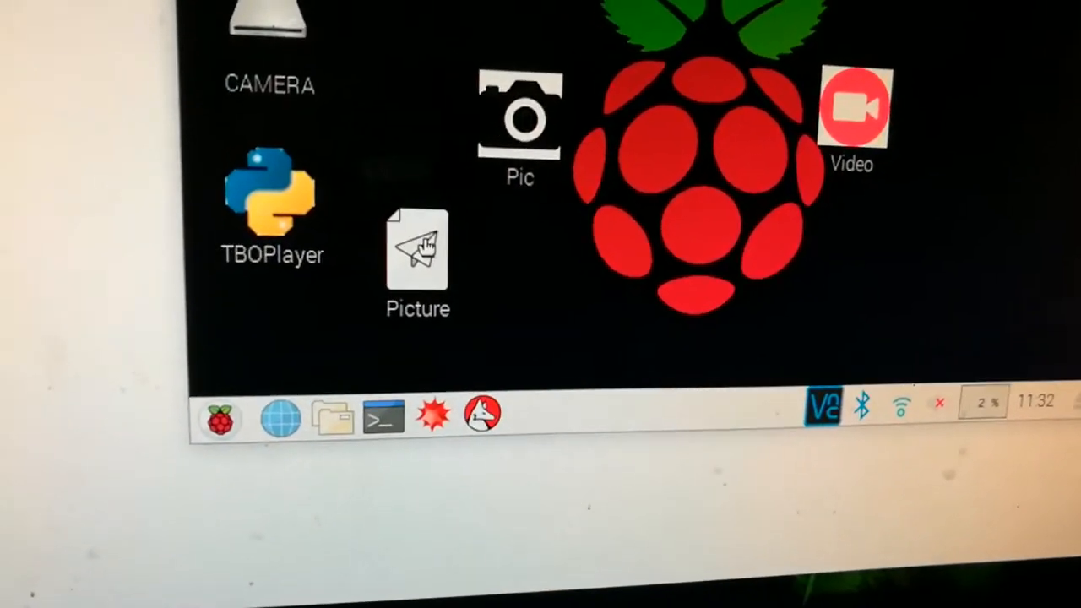
# View pythonpic.desktop for the Picture shortcut as text, showing Exec python3 ./pic.py.
pyautogui.rightClick(417, 254)
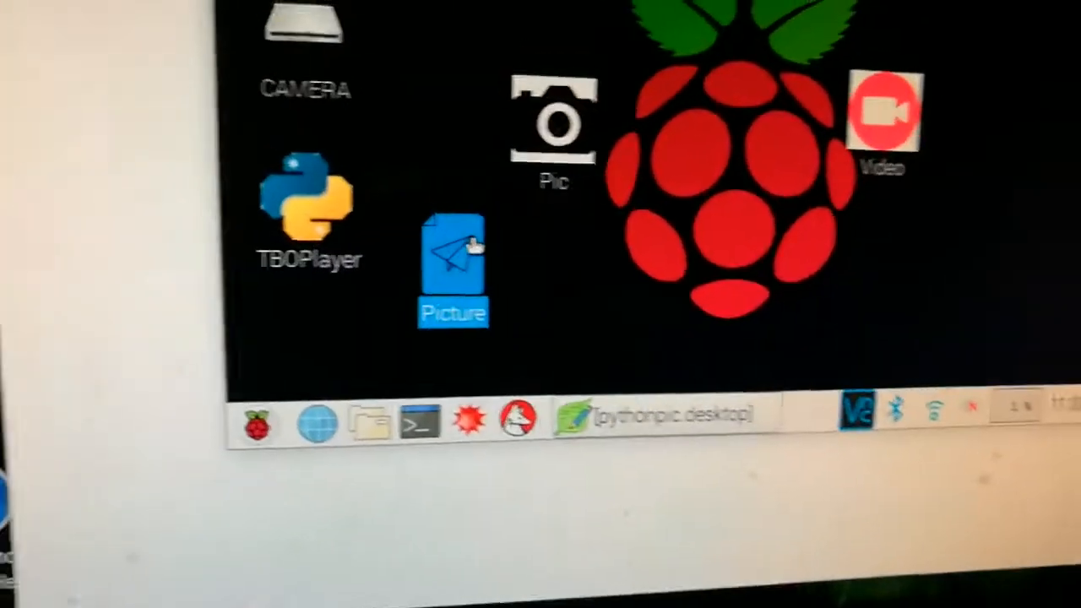
pyautogui.rightClick(453, 270)
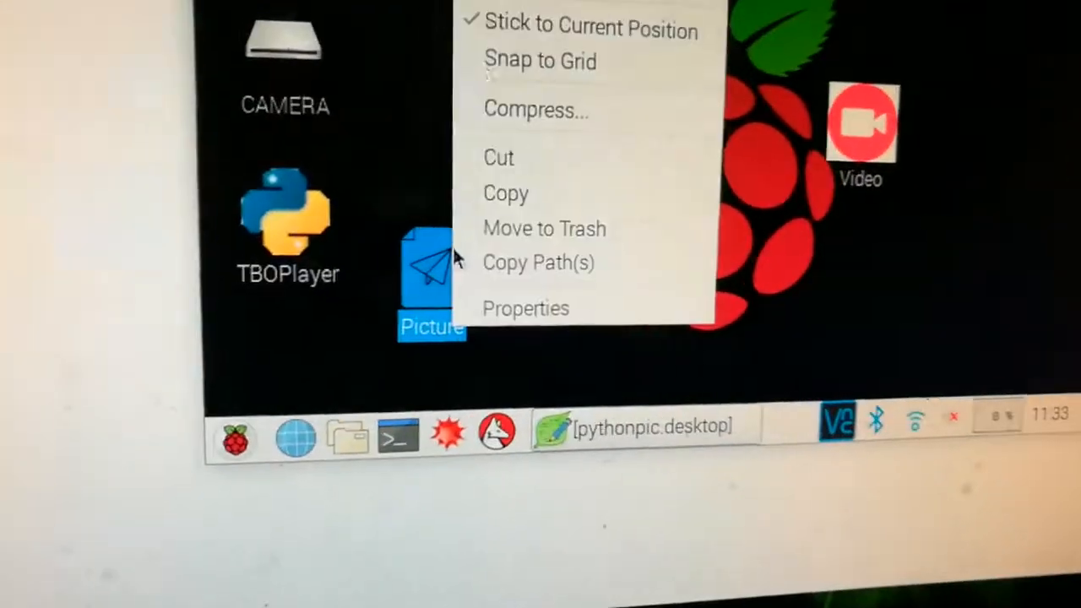
pyautogui.click(525, 307)
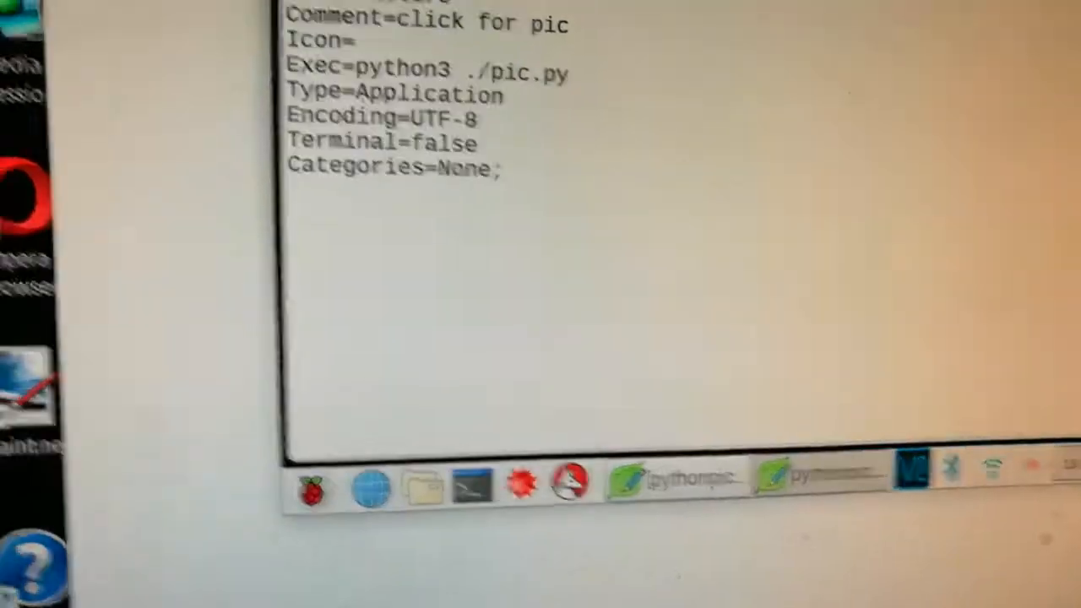